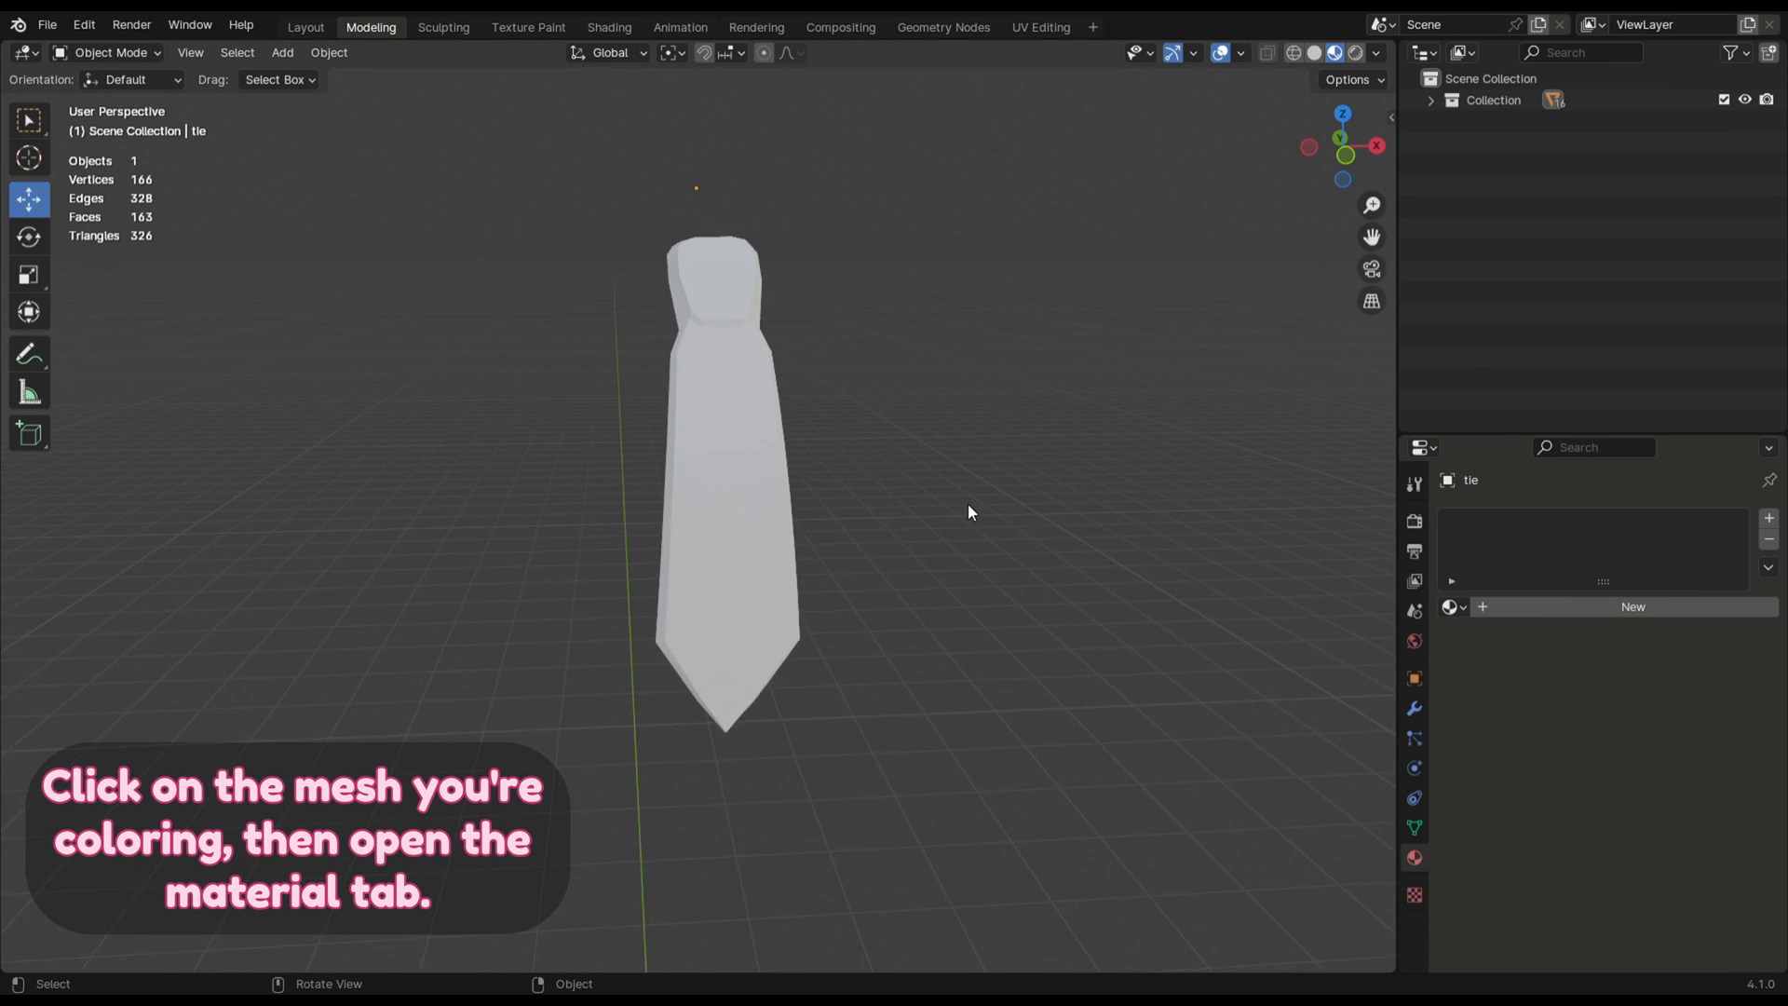
- Select the tie and give it a new material with an Image Texture base colour
{"action": "left_click", "coordinate": [735, 485]}
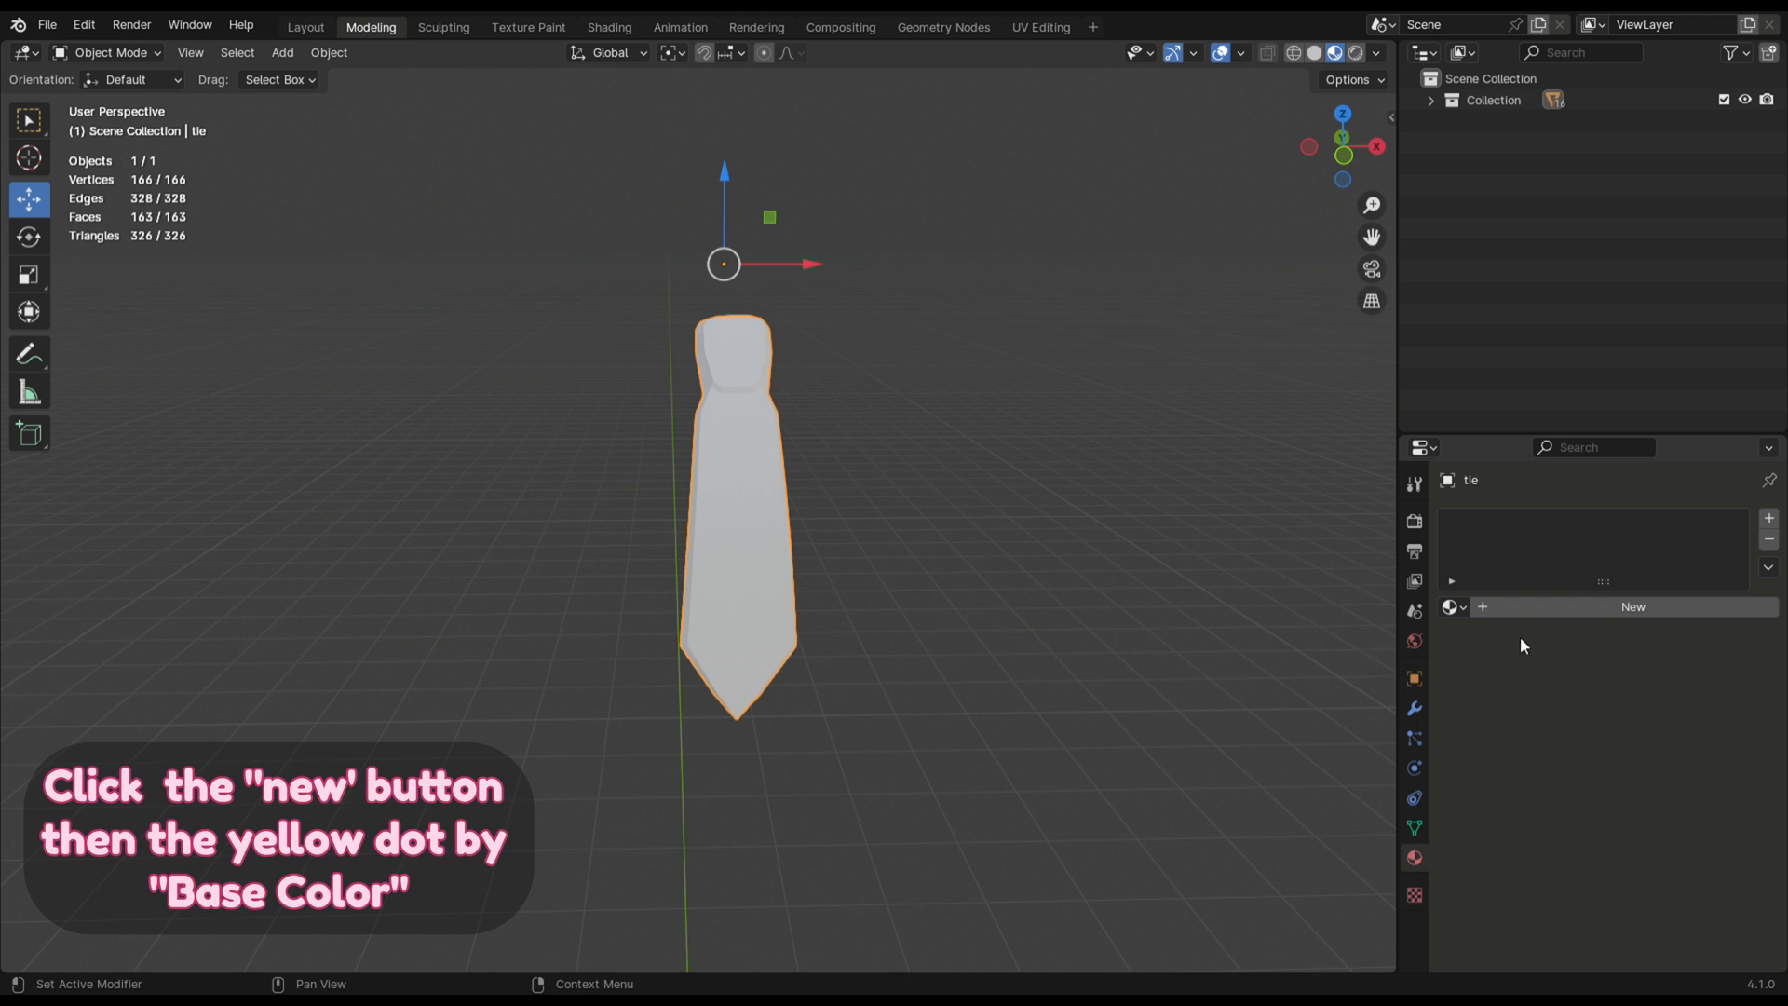
{"action": "left_click", "coordinate": [1632, 606]}
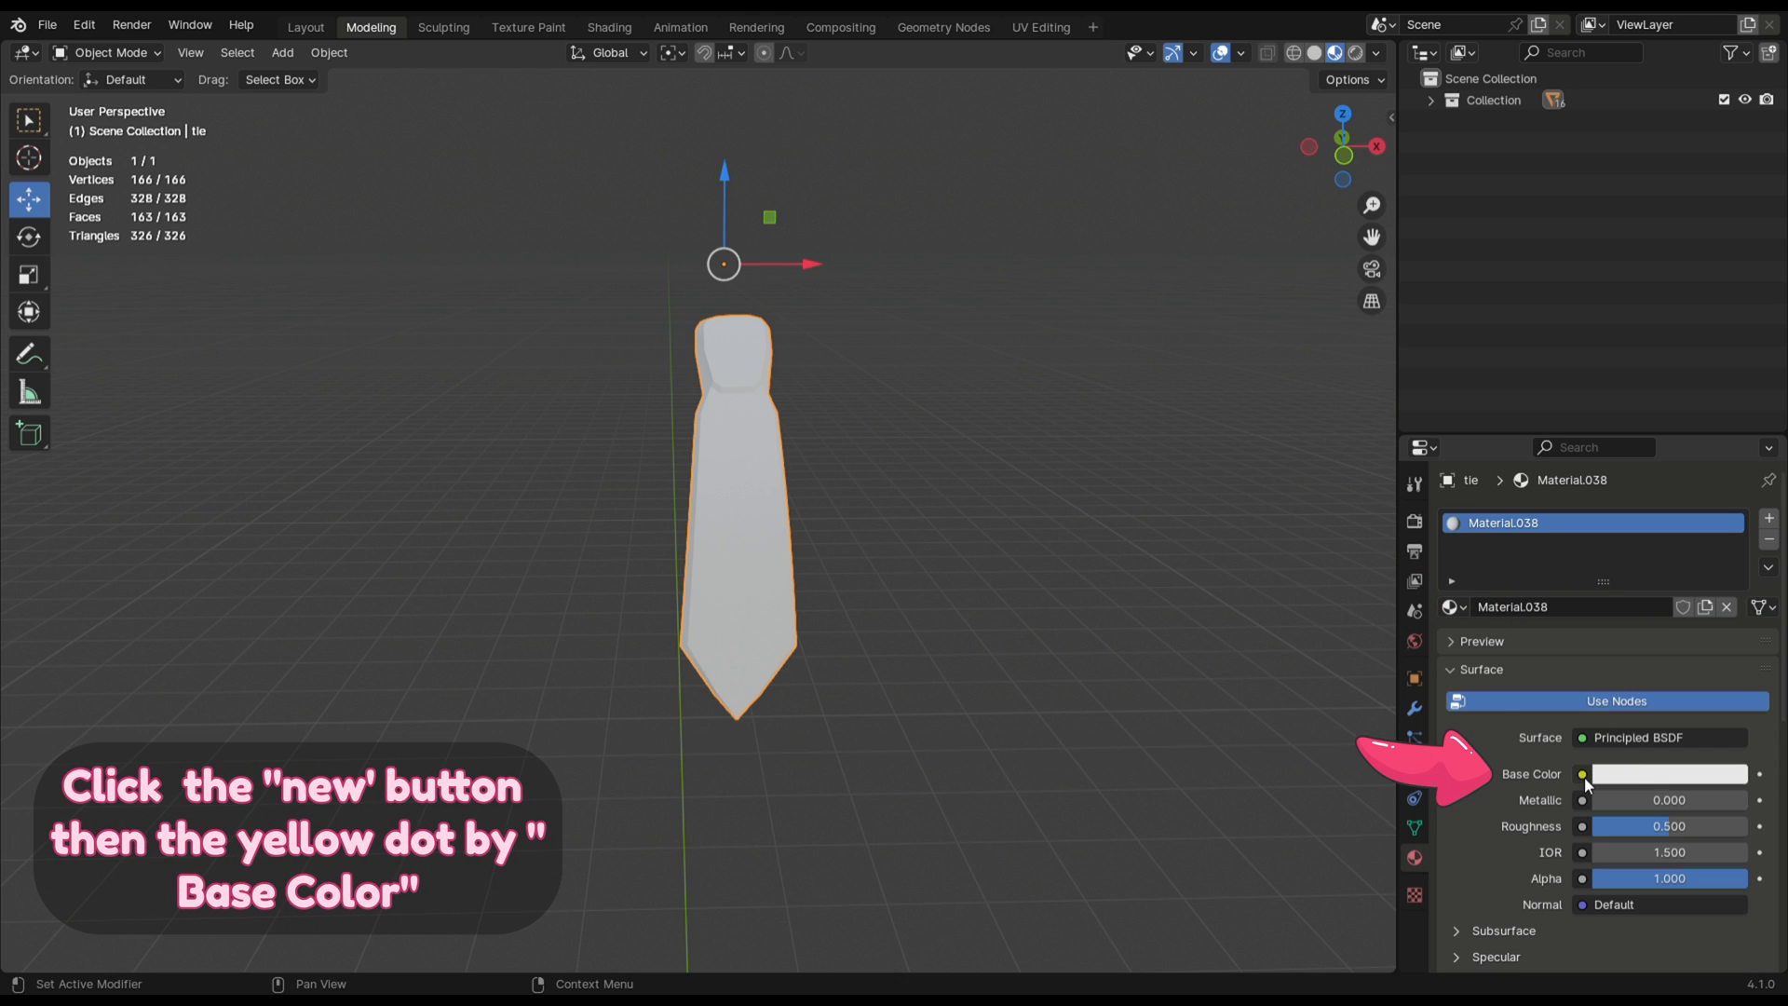
{"action": "left_click", "coordinate": [1582, 774]}
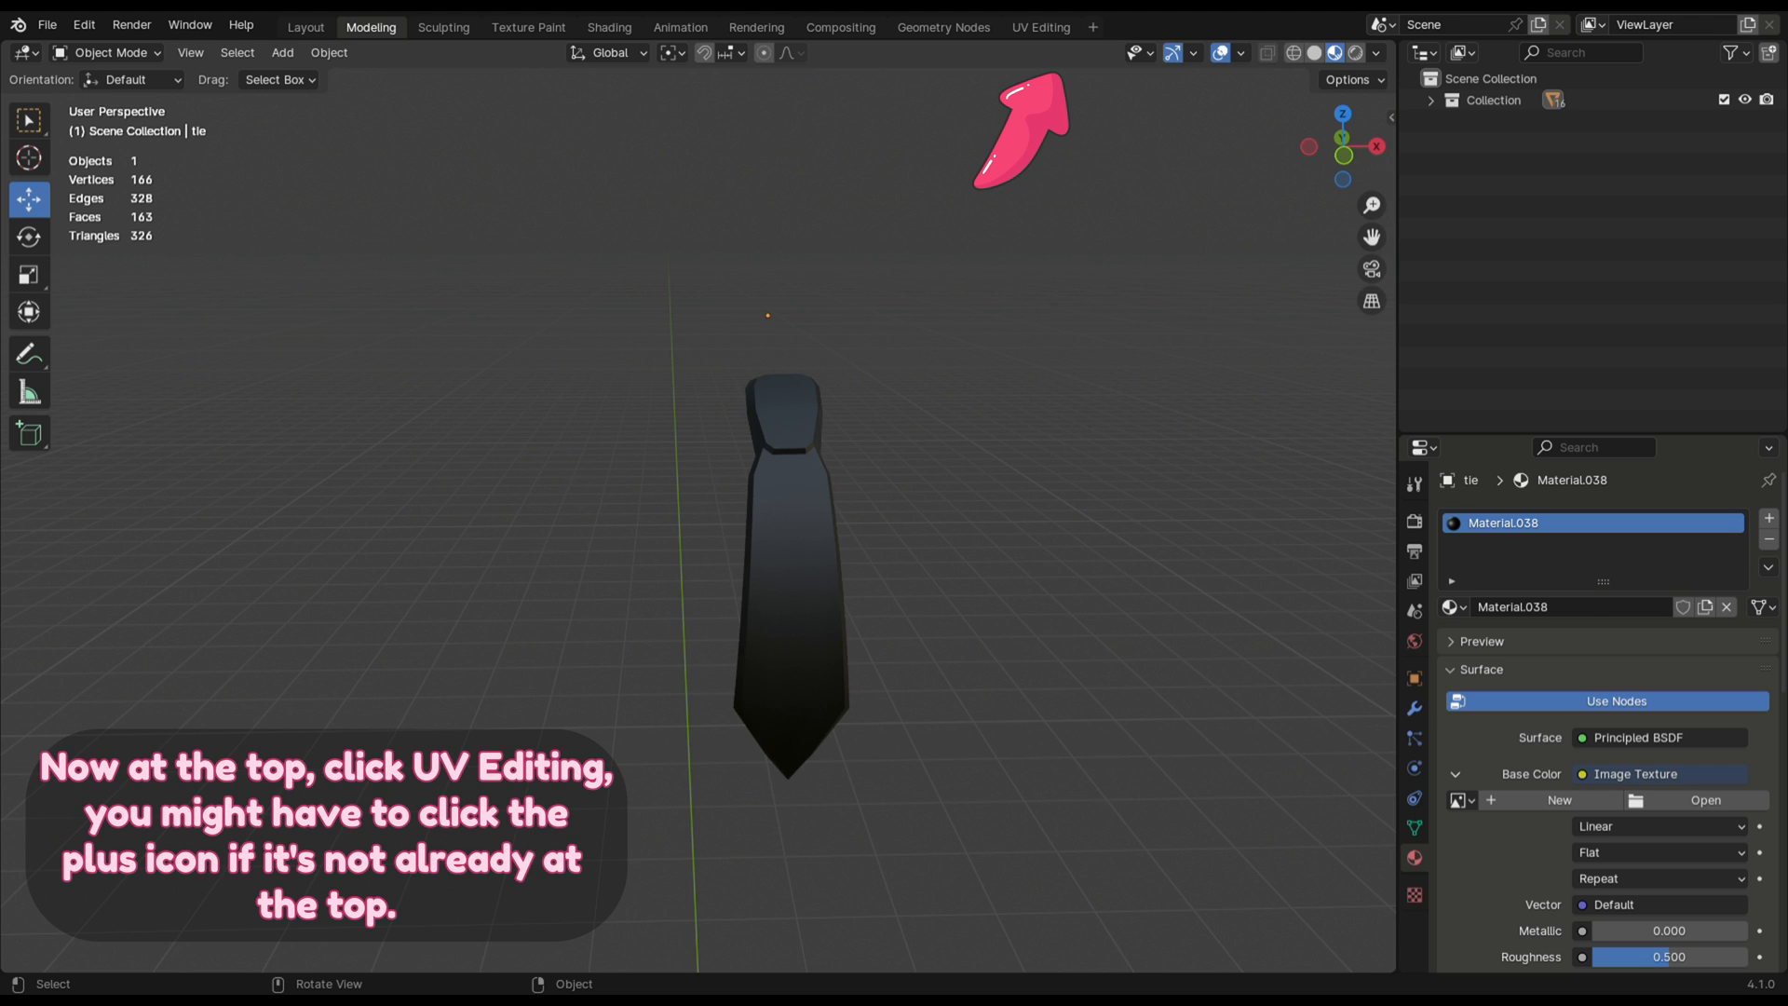
- Switch to the UV Editing workspace and load the suit palette PNG
{"action": "left_click", "coordinate": [1041, 26]}
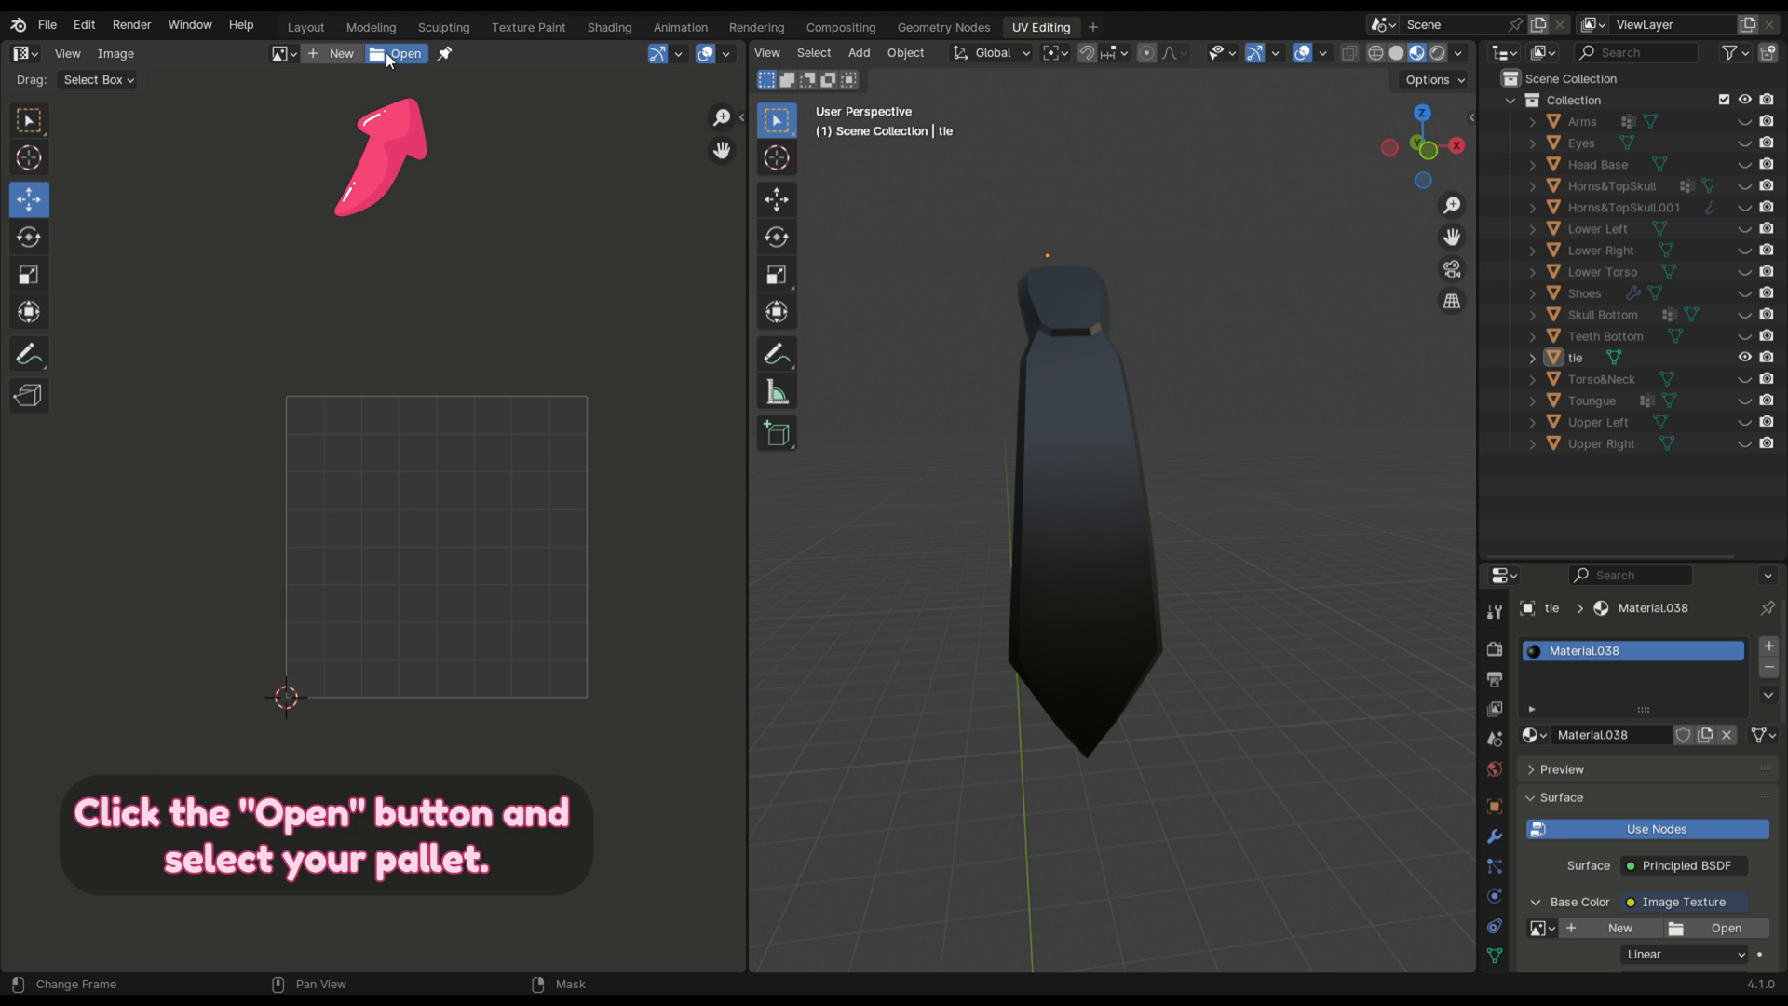
{"action": "left_click", "coordinate": [395, 53]}
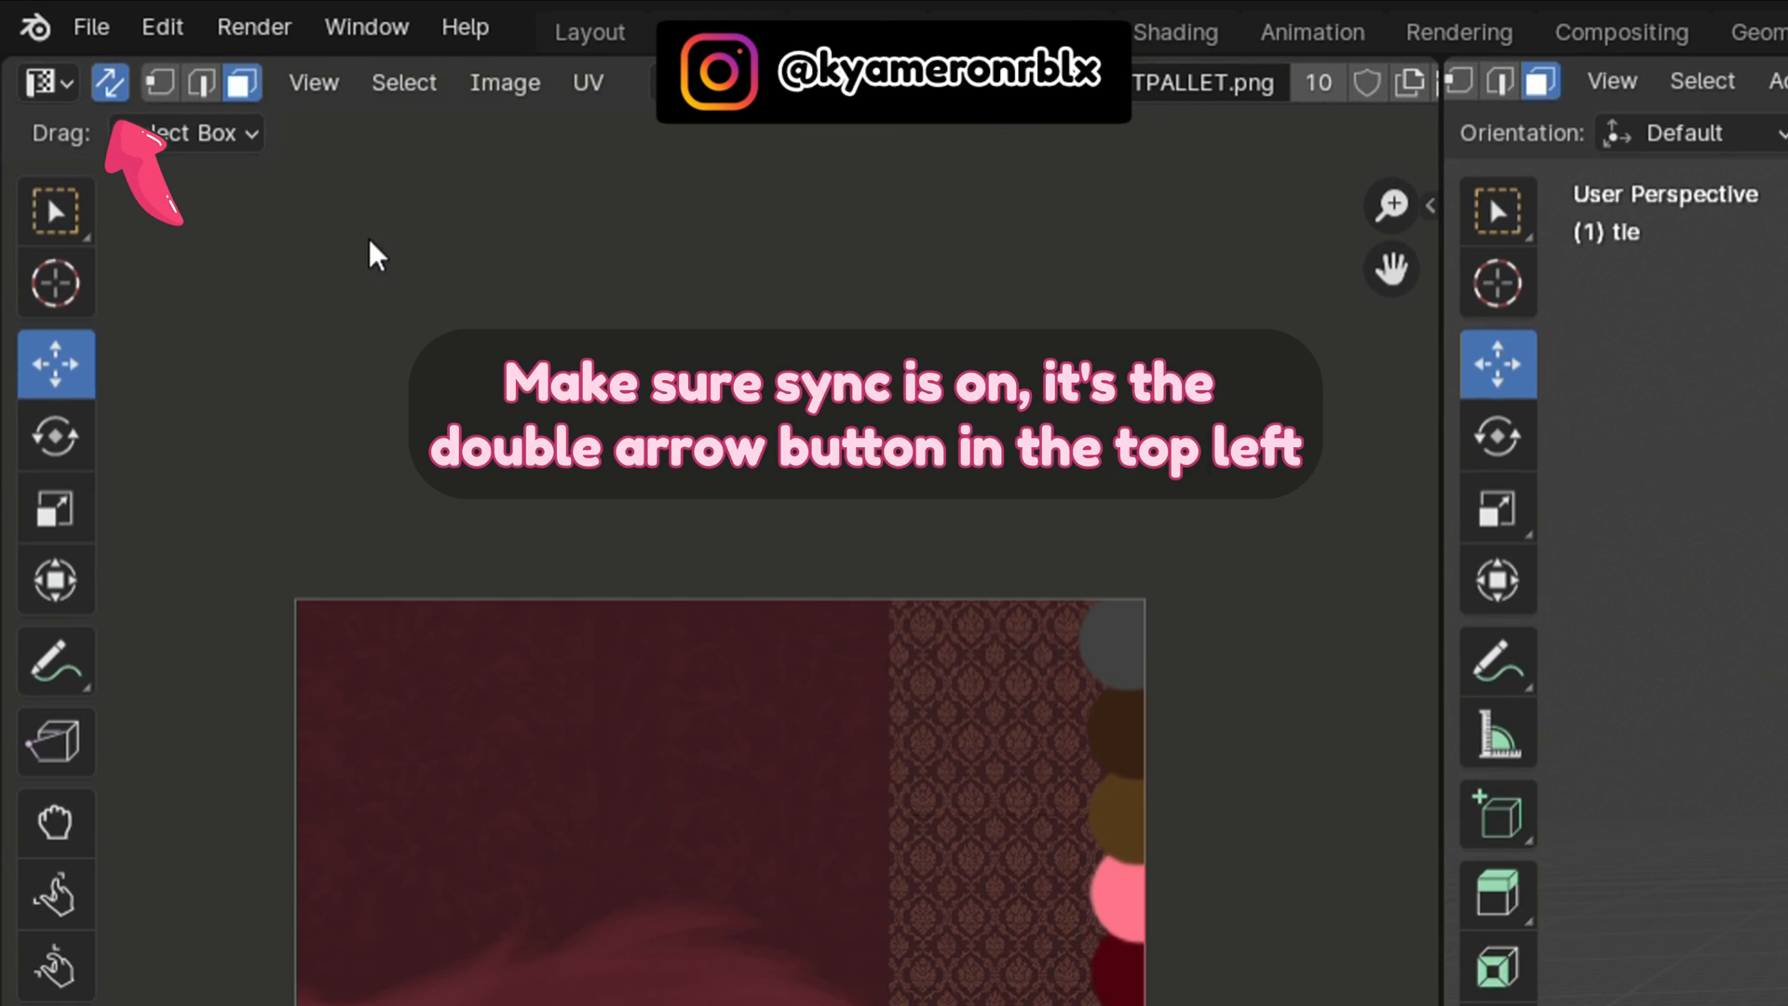
- Turn on UV Sync Selection
{"action": "left_click", "coordinate": [113, 79]}
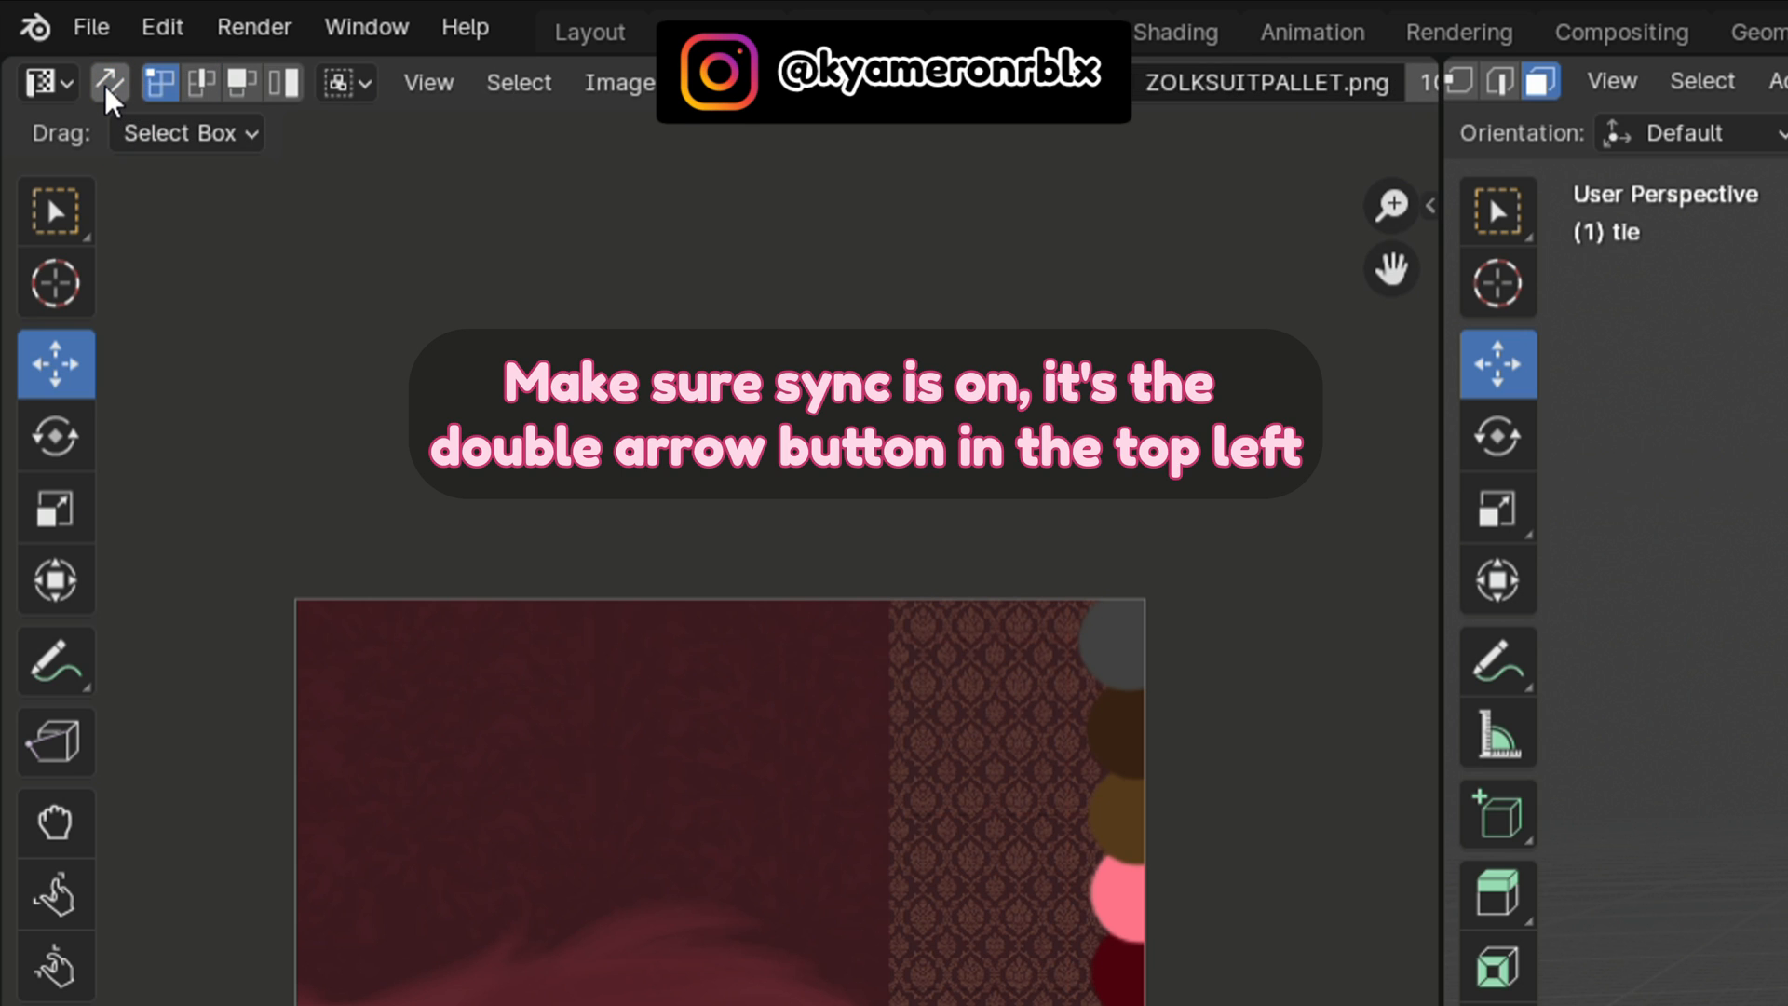
{"action": "left_click", "coordinate": [102, 82]}
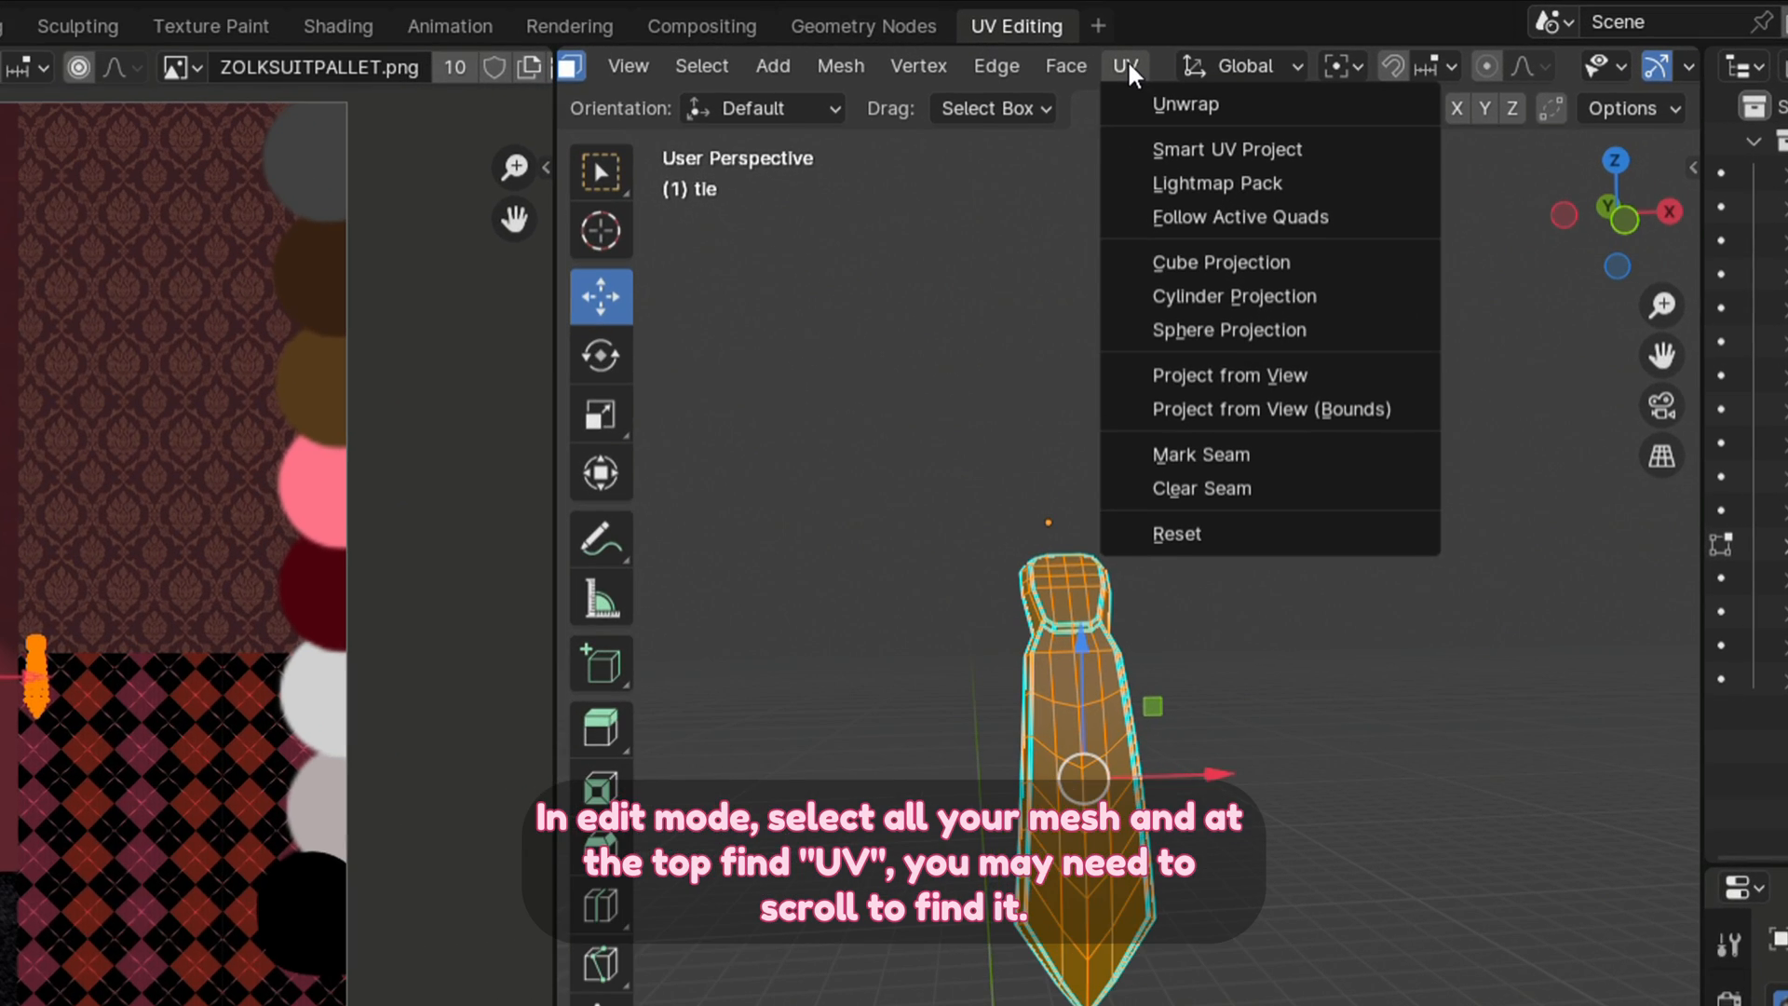
- Unwrap the selected tie's UVs into a tie-shaped island over the palette
{"action": "left_click", "coordinate": [1187, 103]}
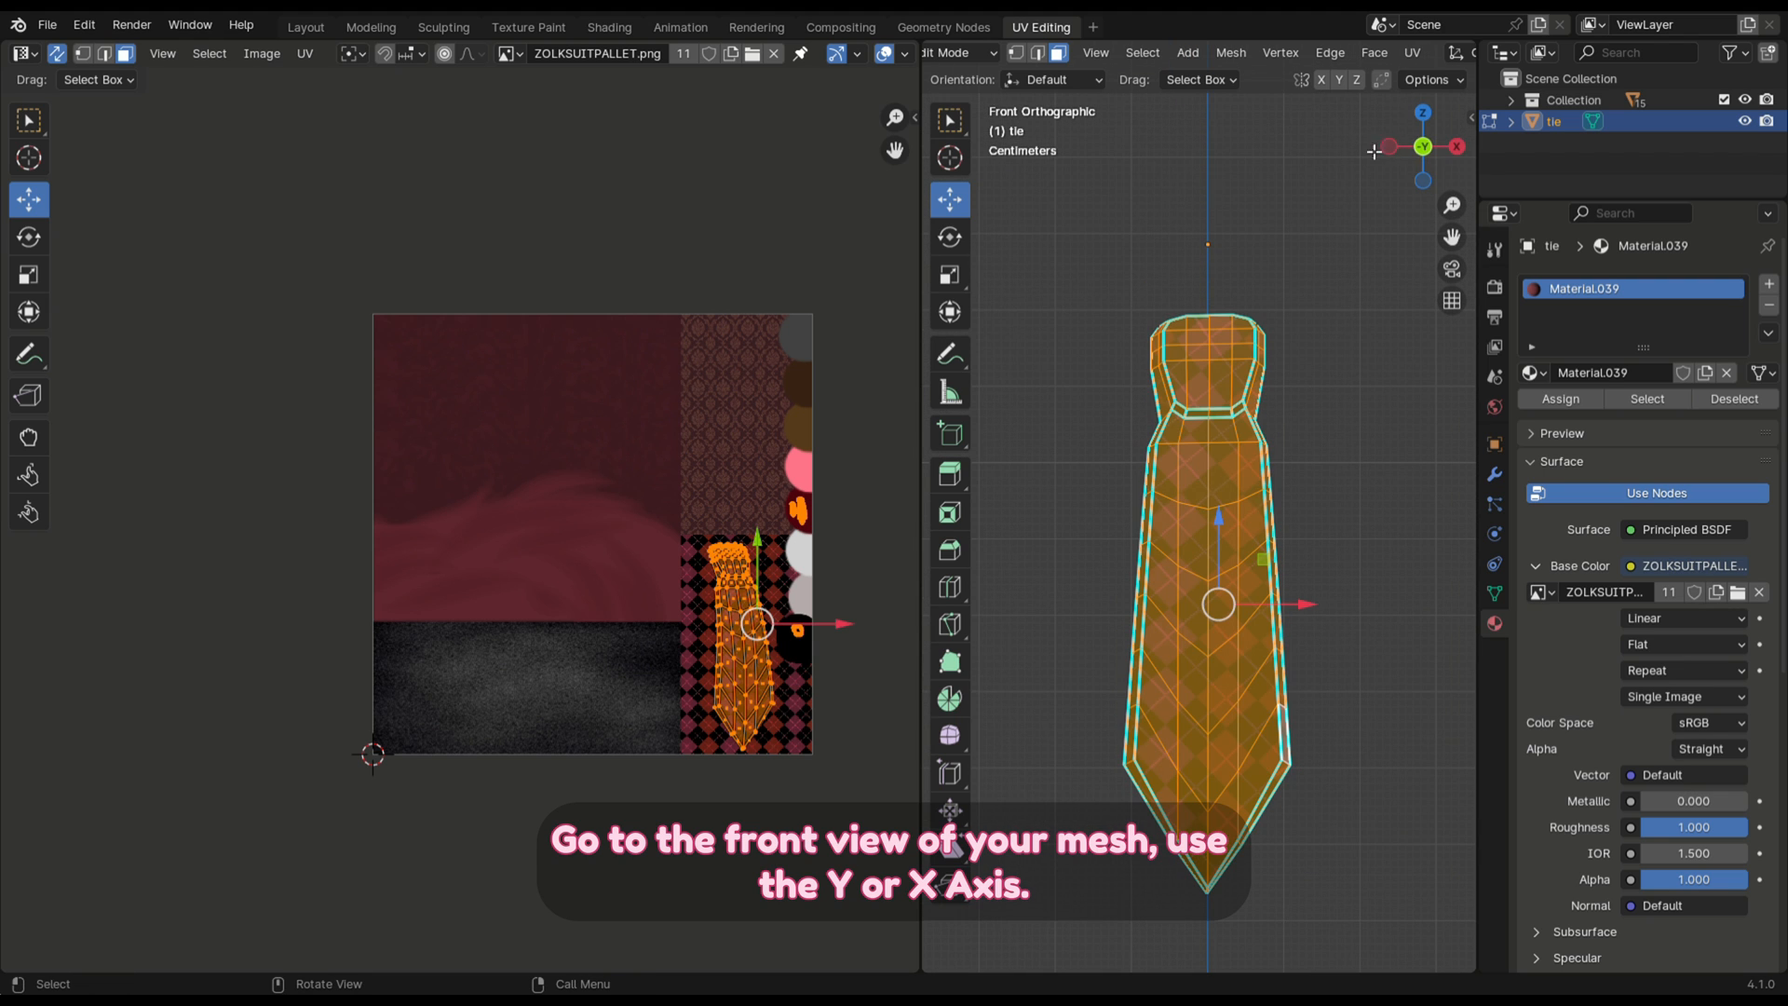
- Project the tie's UVs from the front view using Project from View
{"action": "left_click", "coordinate": [1412, 52]}
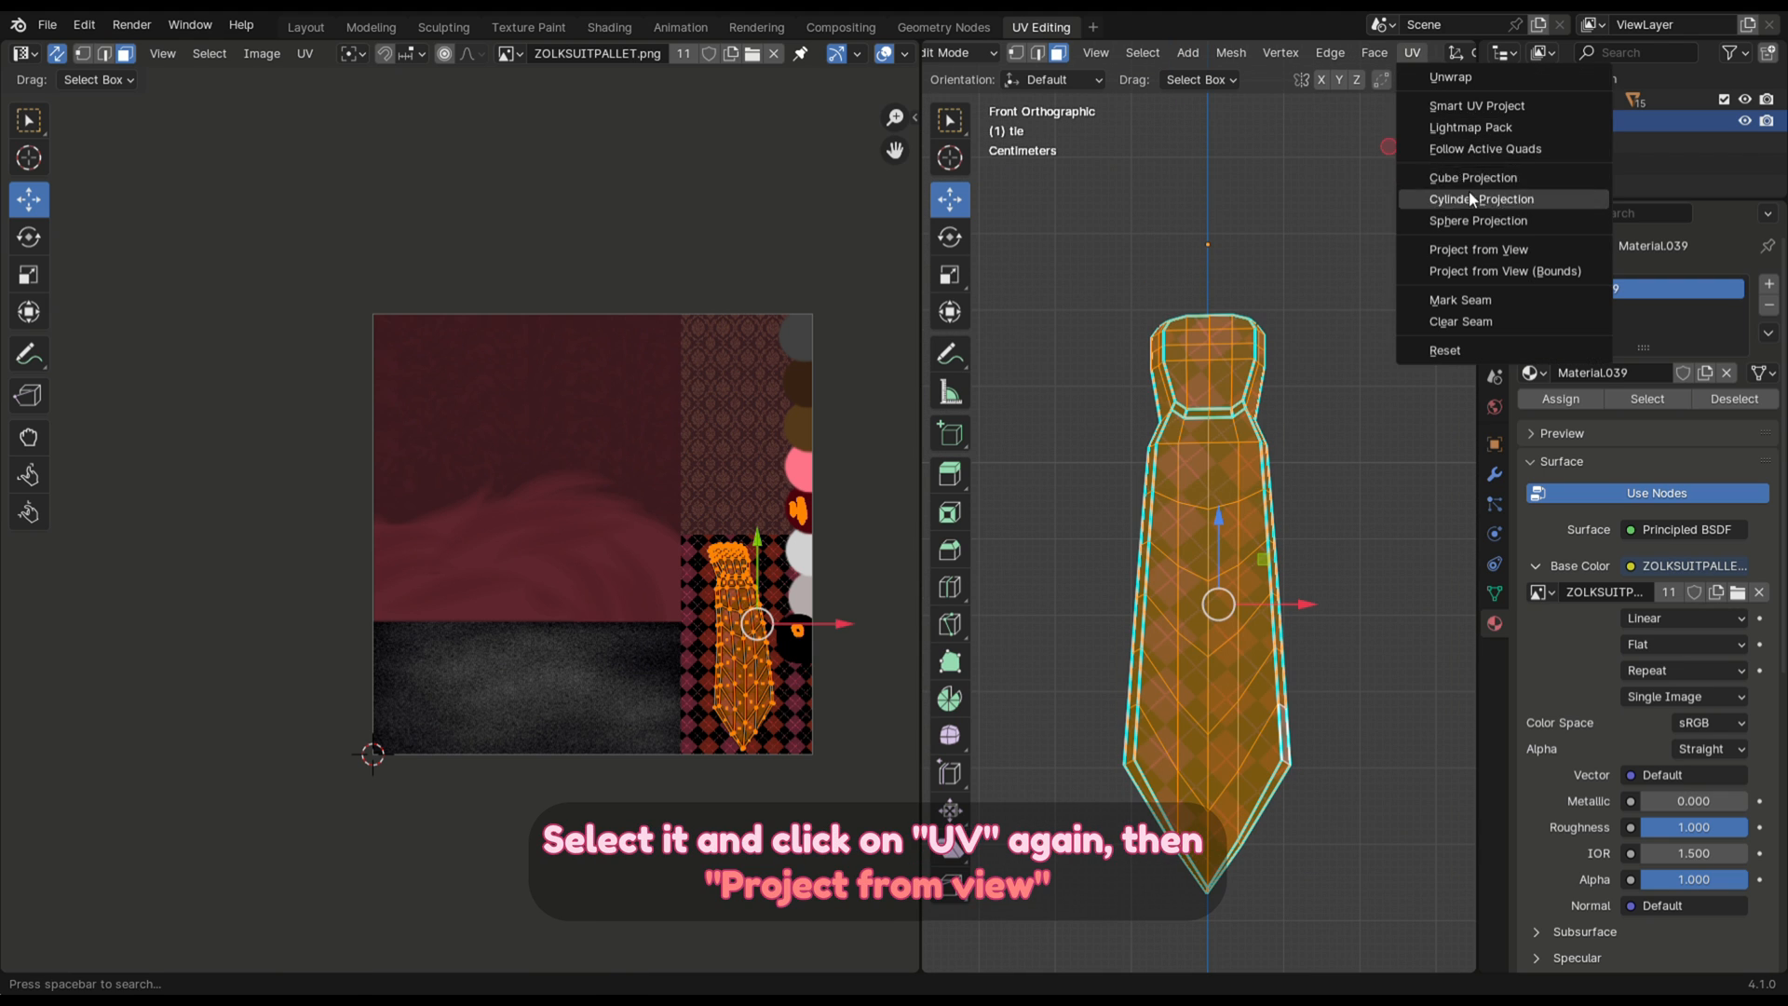
{"action": "mouse_move", "coordinate": [1479, 249]}
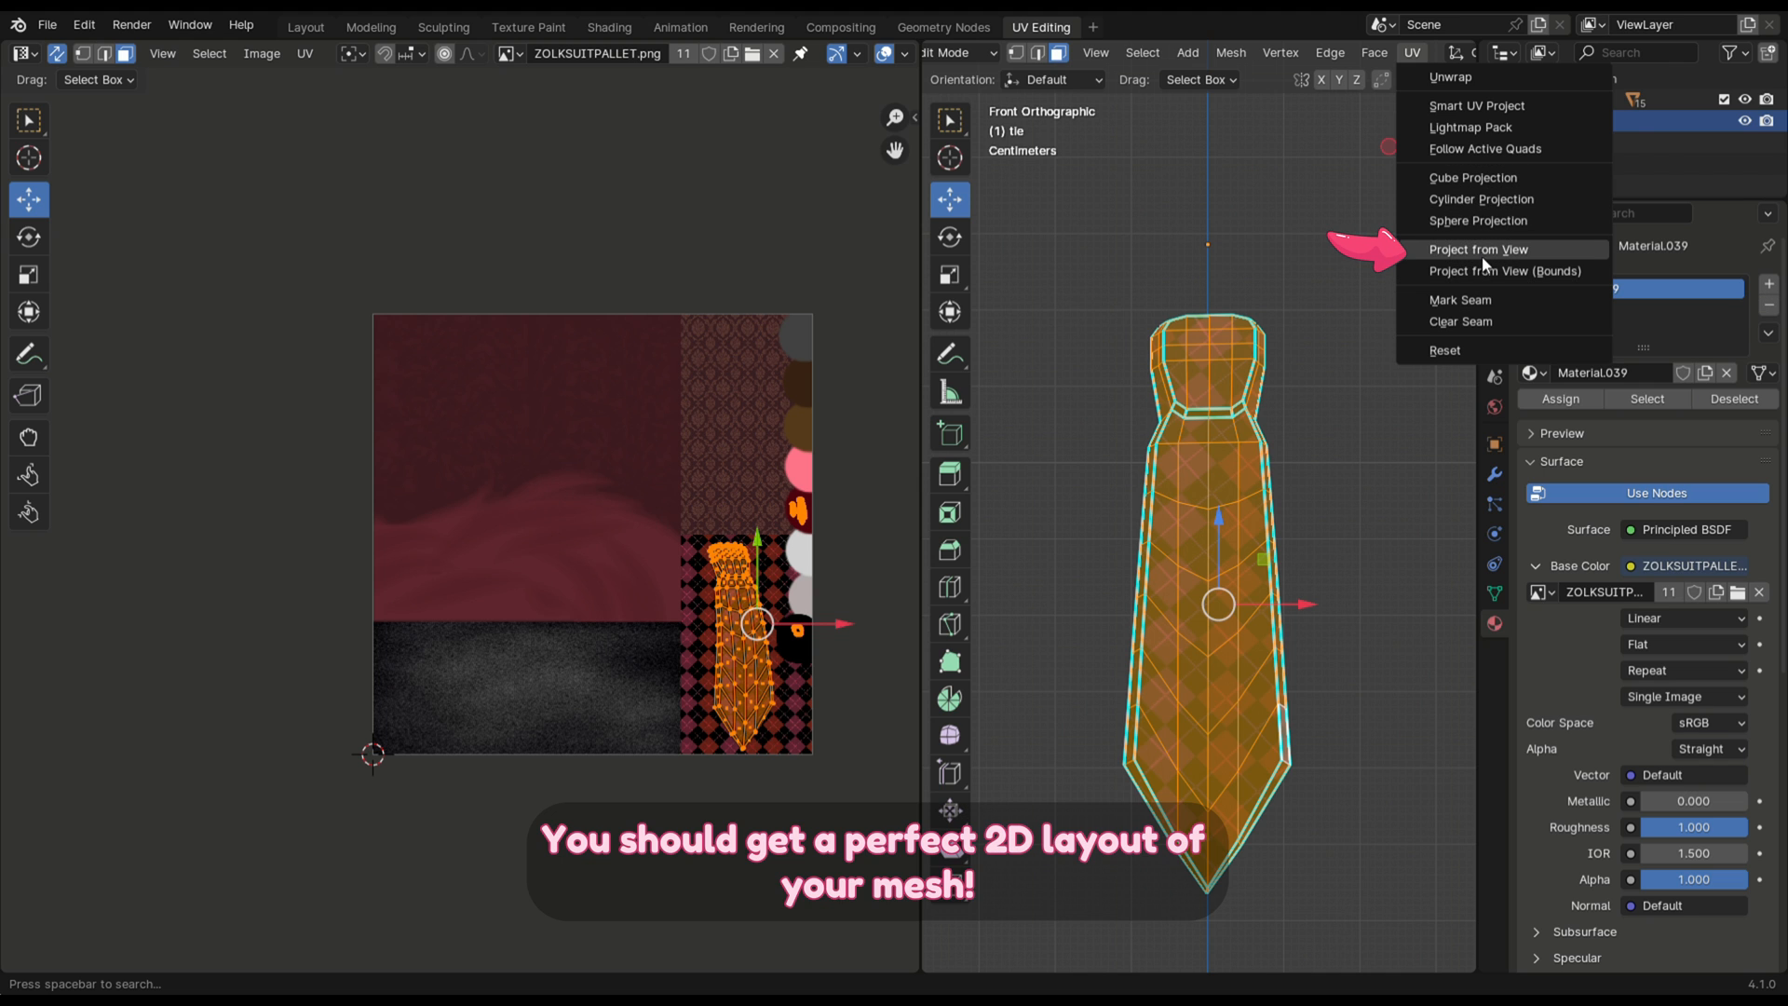
{"action": "left_click", "coordinate": [1470, 248]}
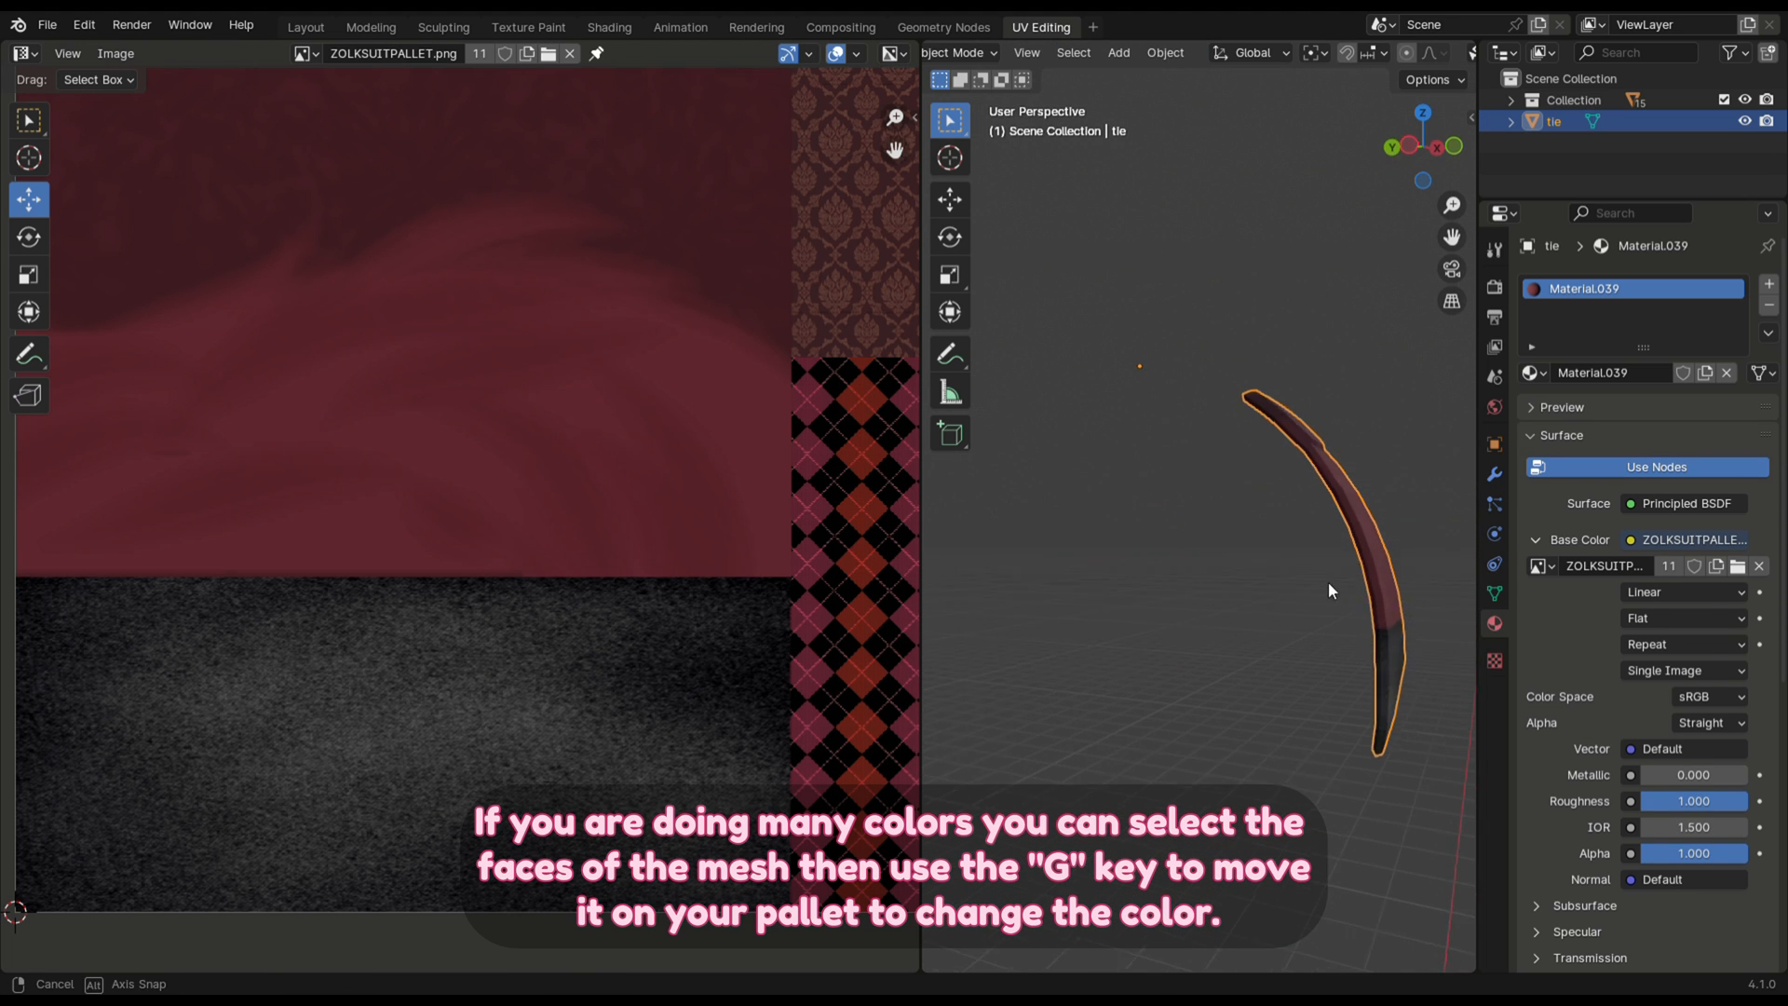
- Move the tie's UVs onto the argyle patch of the palette
{"action": "left_click_drag", "start_coordinate": [1329, 590], "coordinate": [1401, 264]}
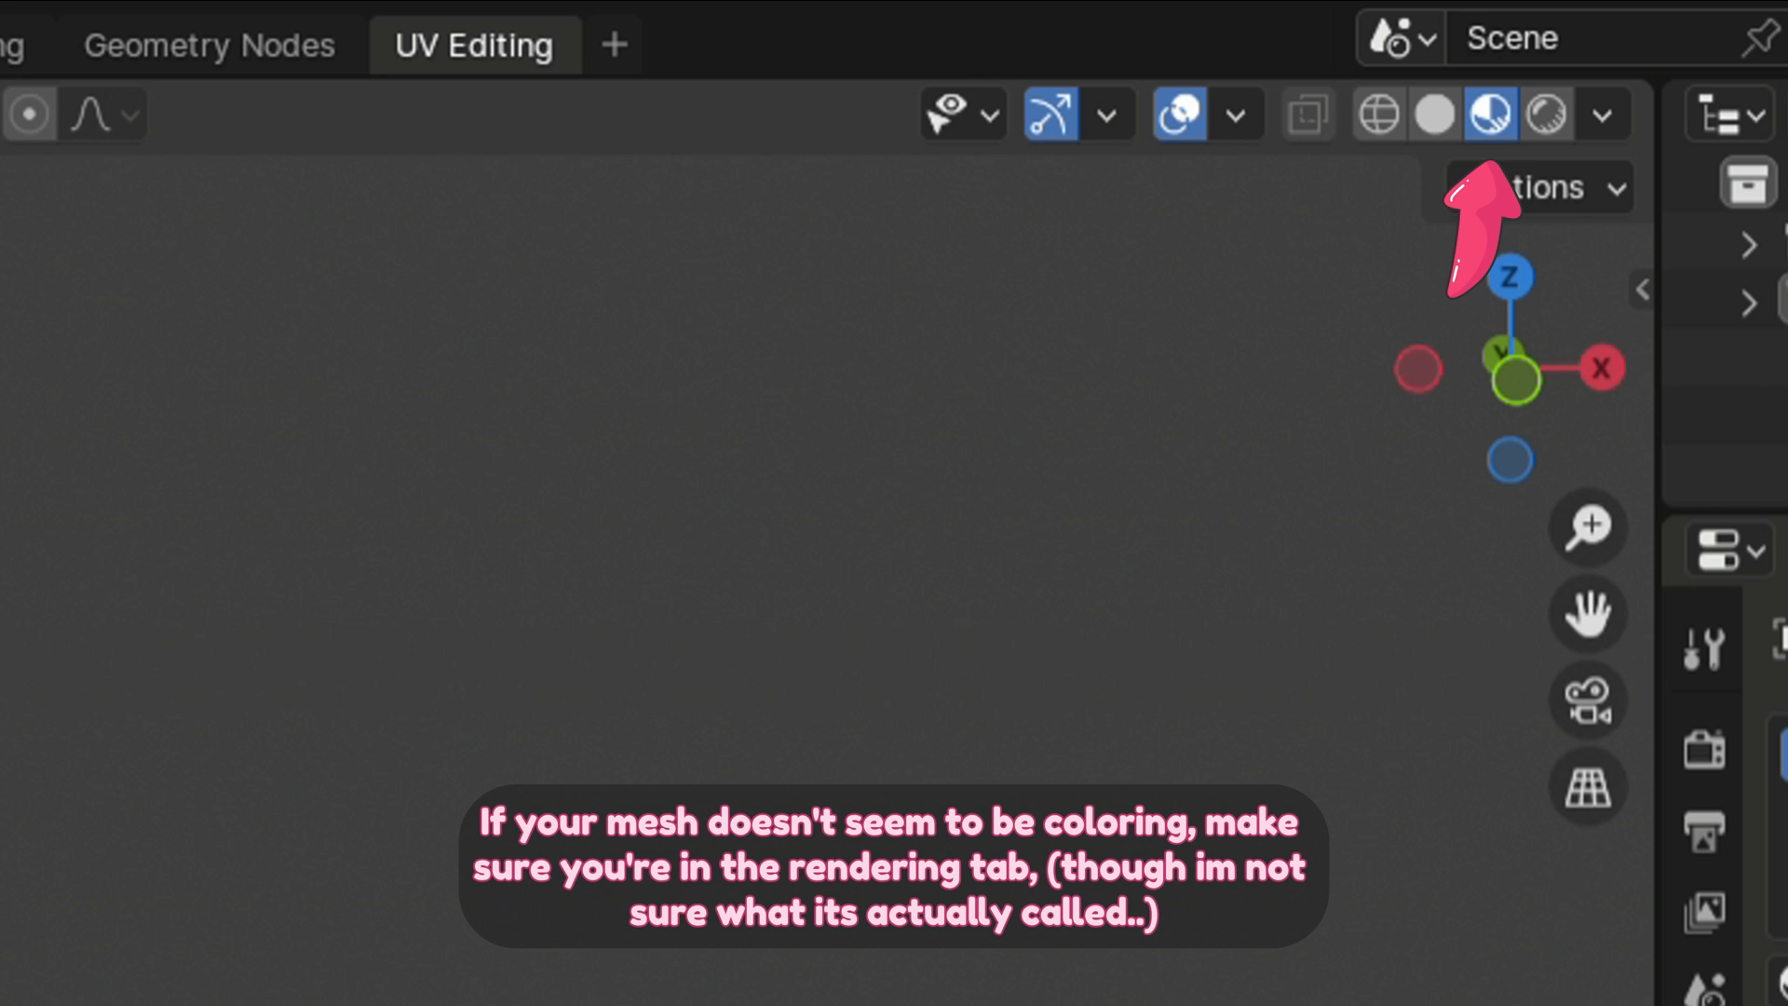
- Export the argyle-textured tie as a Wavefront (.obj) file
{"action": "left_click", "coordinate": [63, 25]}
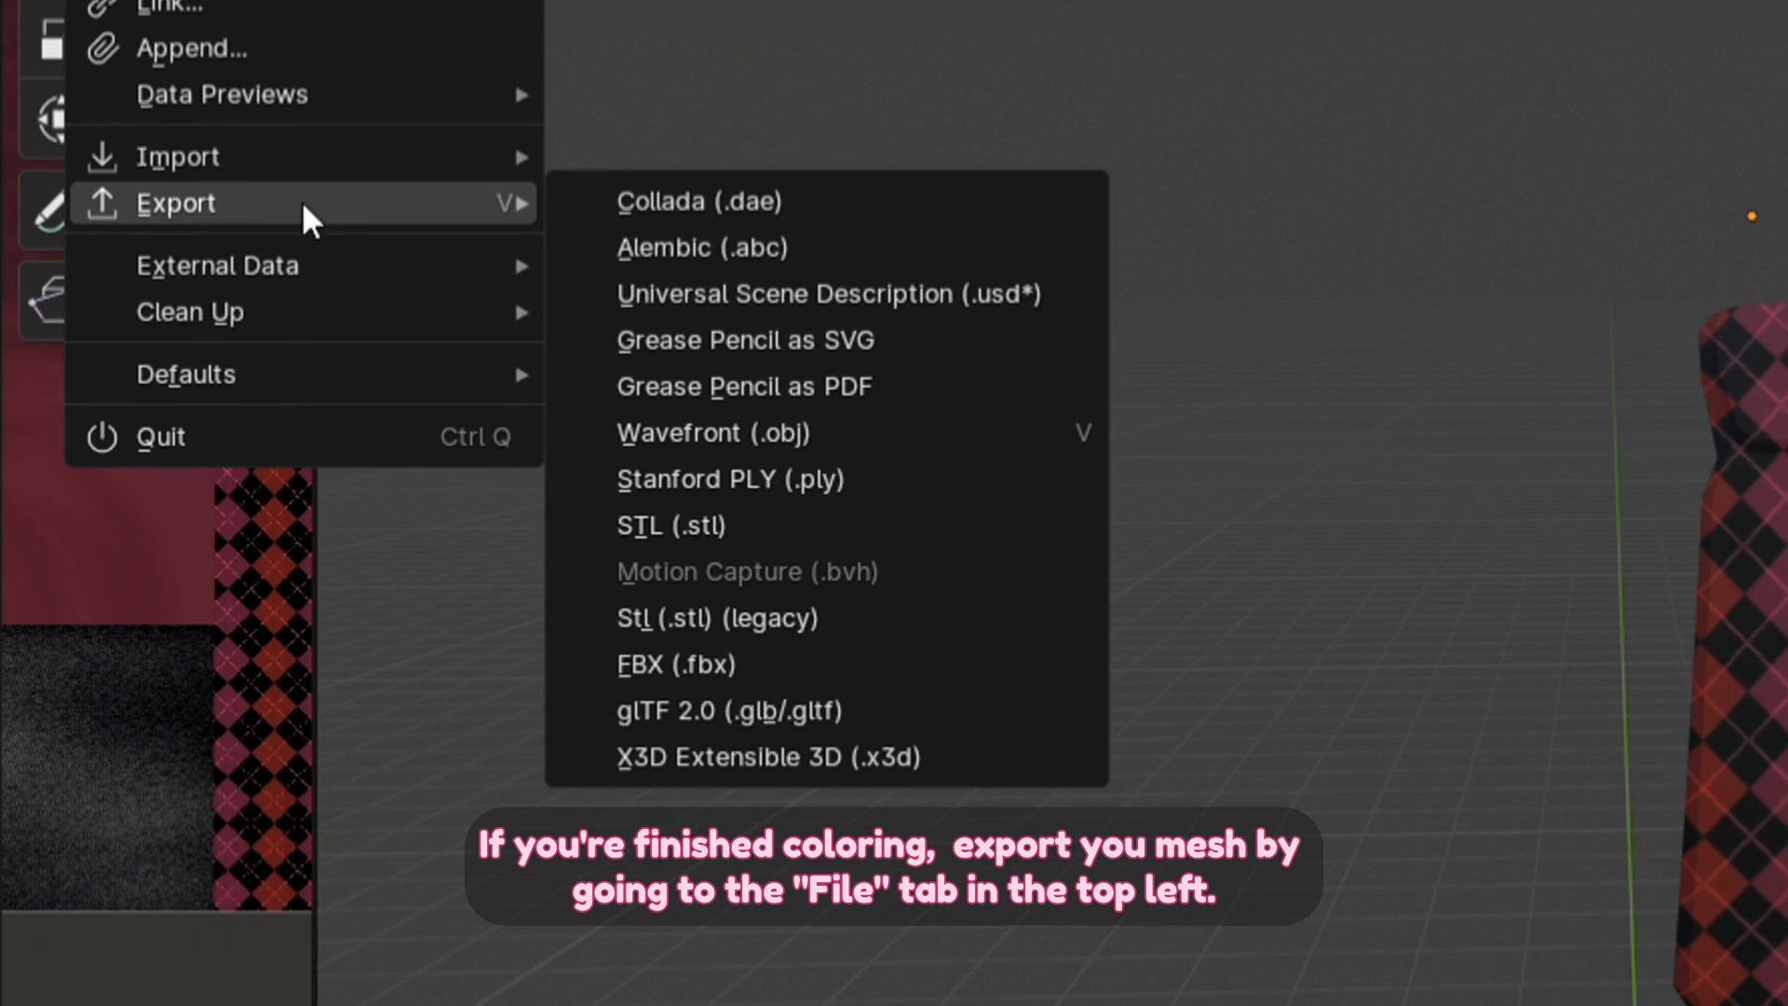
{"action": "mouse_move", "coordinate": [786, 449]}
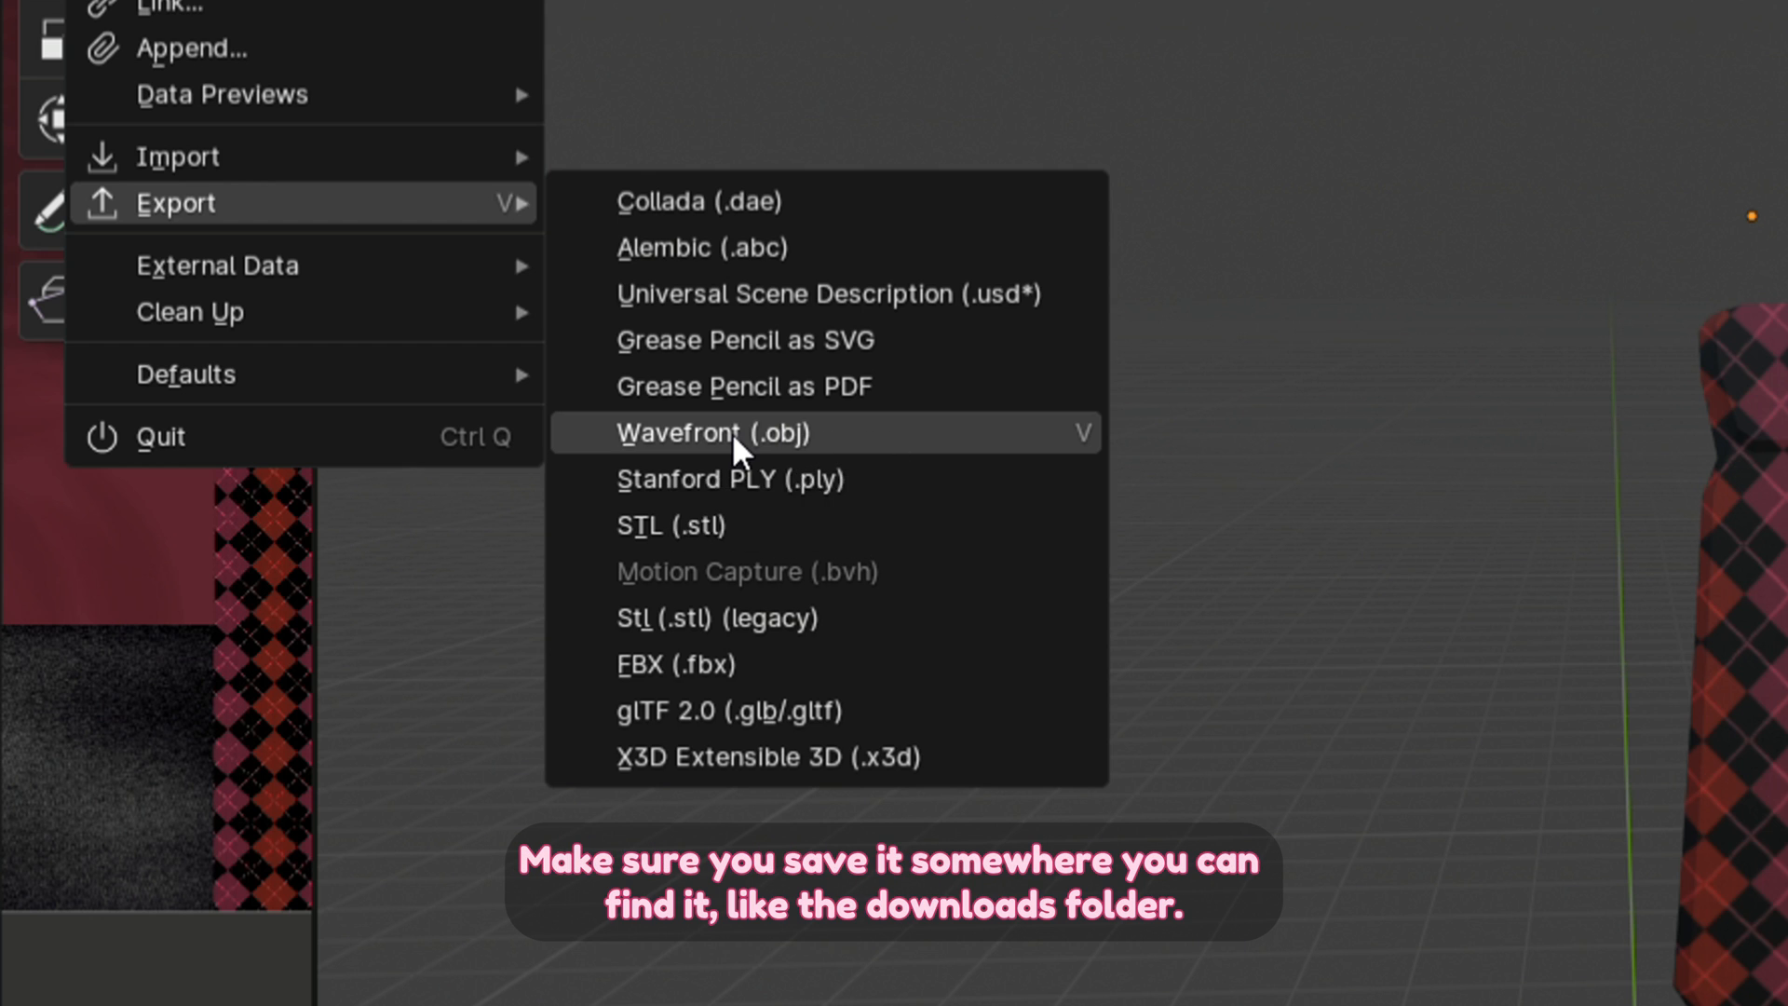
{"action": "left_click", "coordinate": [712, 433]}
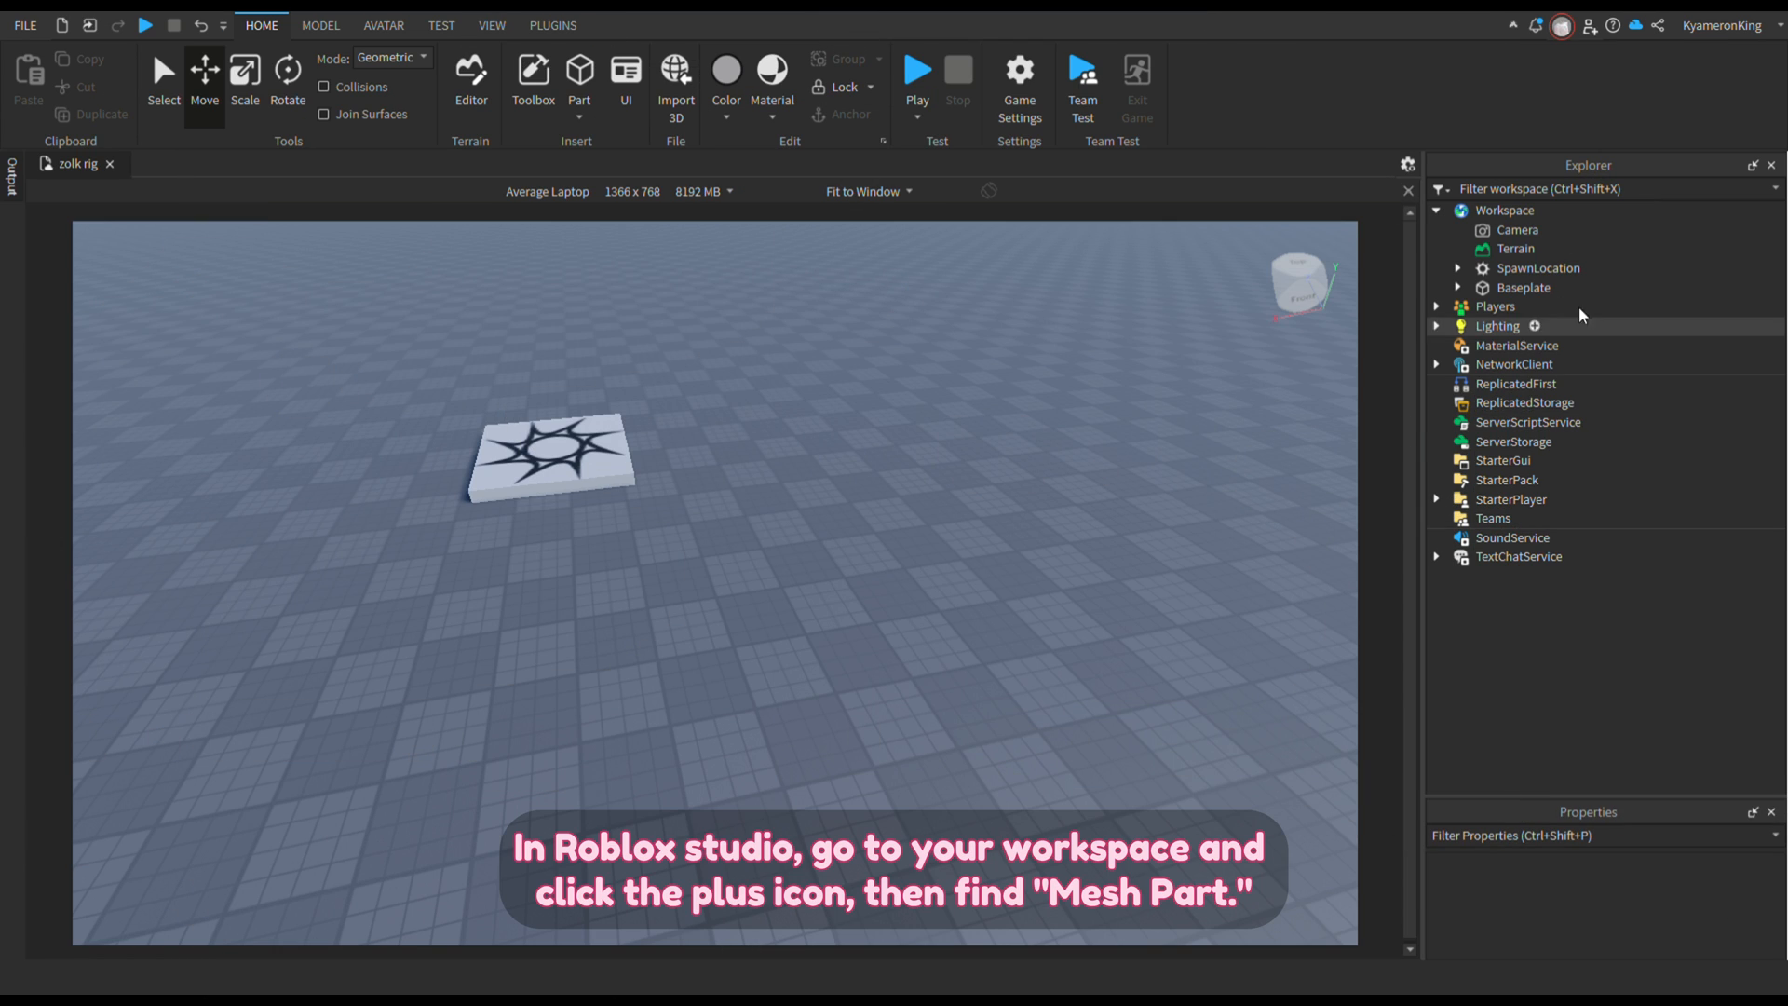
- Insert a MeshPart into Workspace from the Explorer
{"action": "left_click", "coordinate": [1504, 209]}
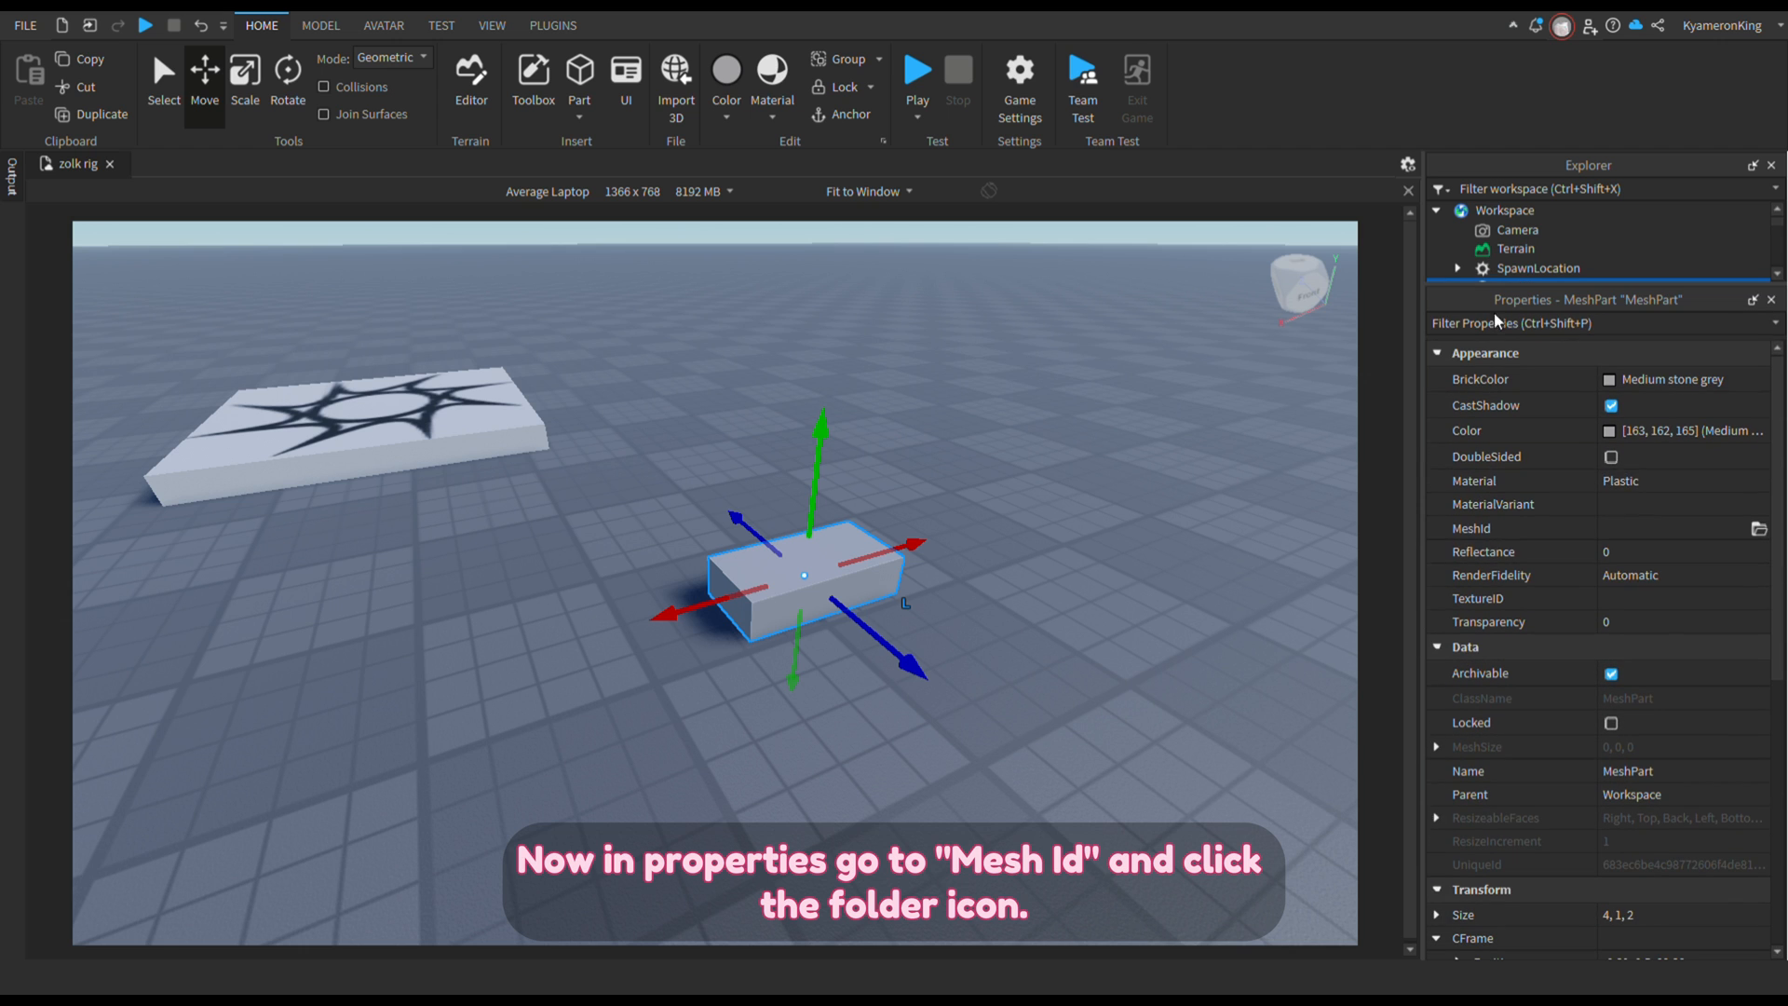
- Set the MeshPart's MeshId to the exported tie OBJ, confirming the location prompt
{"action": "left_click", "coordinate": [1505, 528]}
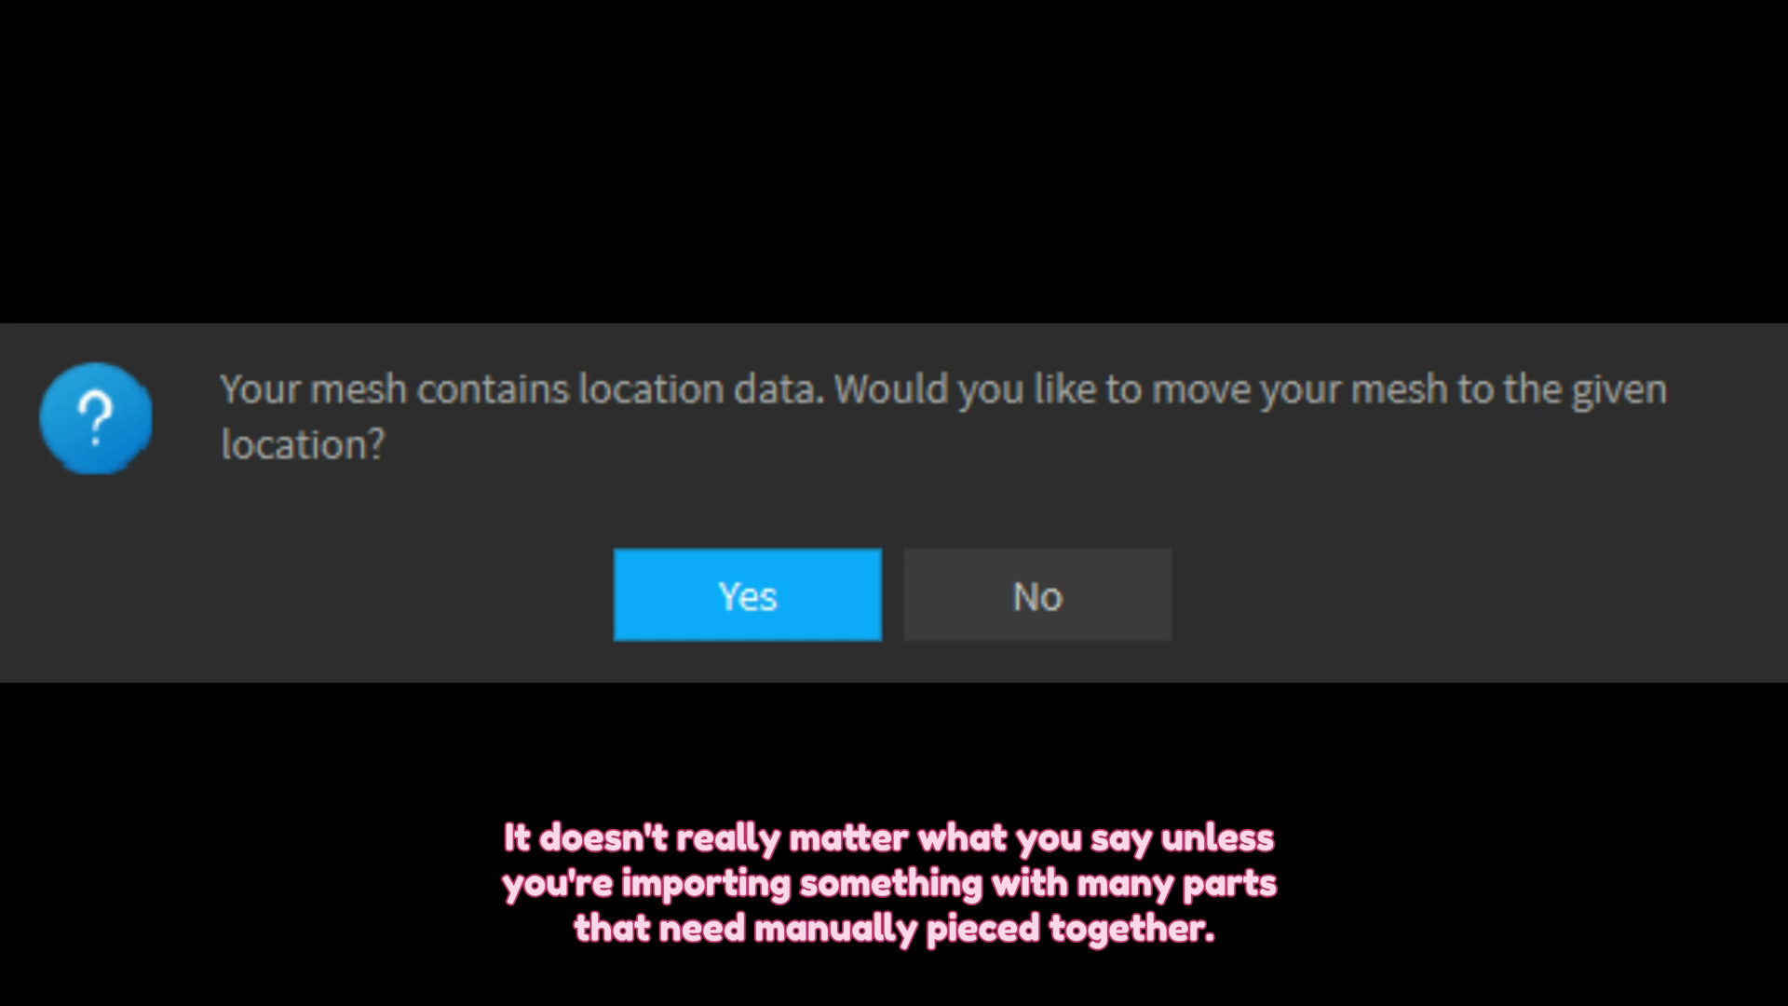
{"action": "left_click", "coordinate": [747, 595]}
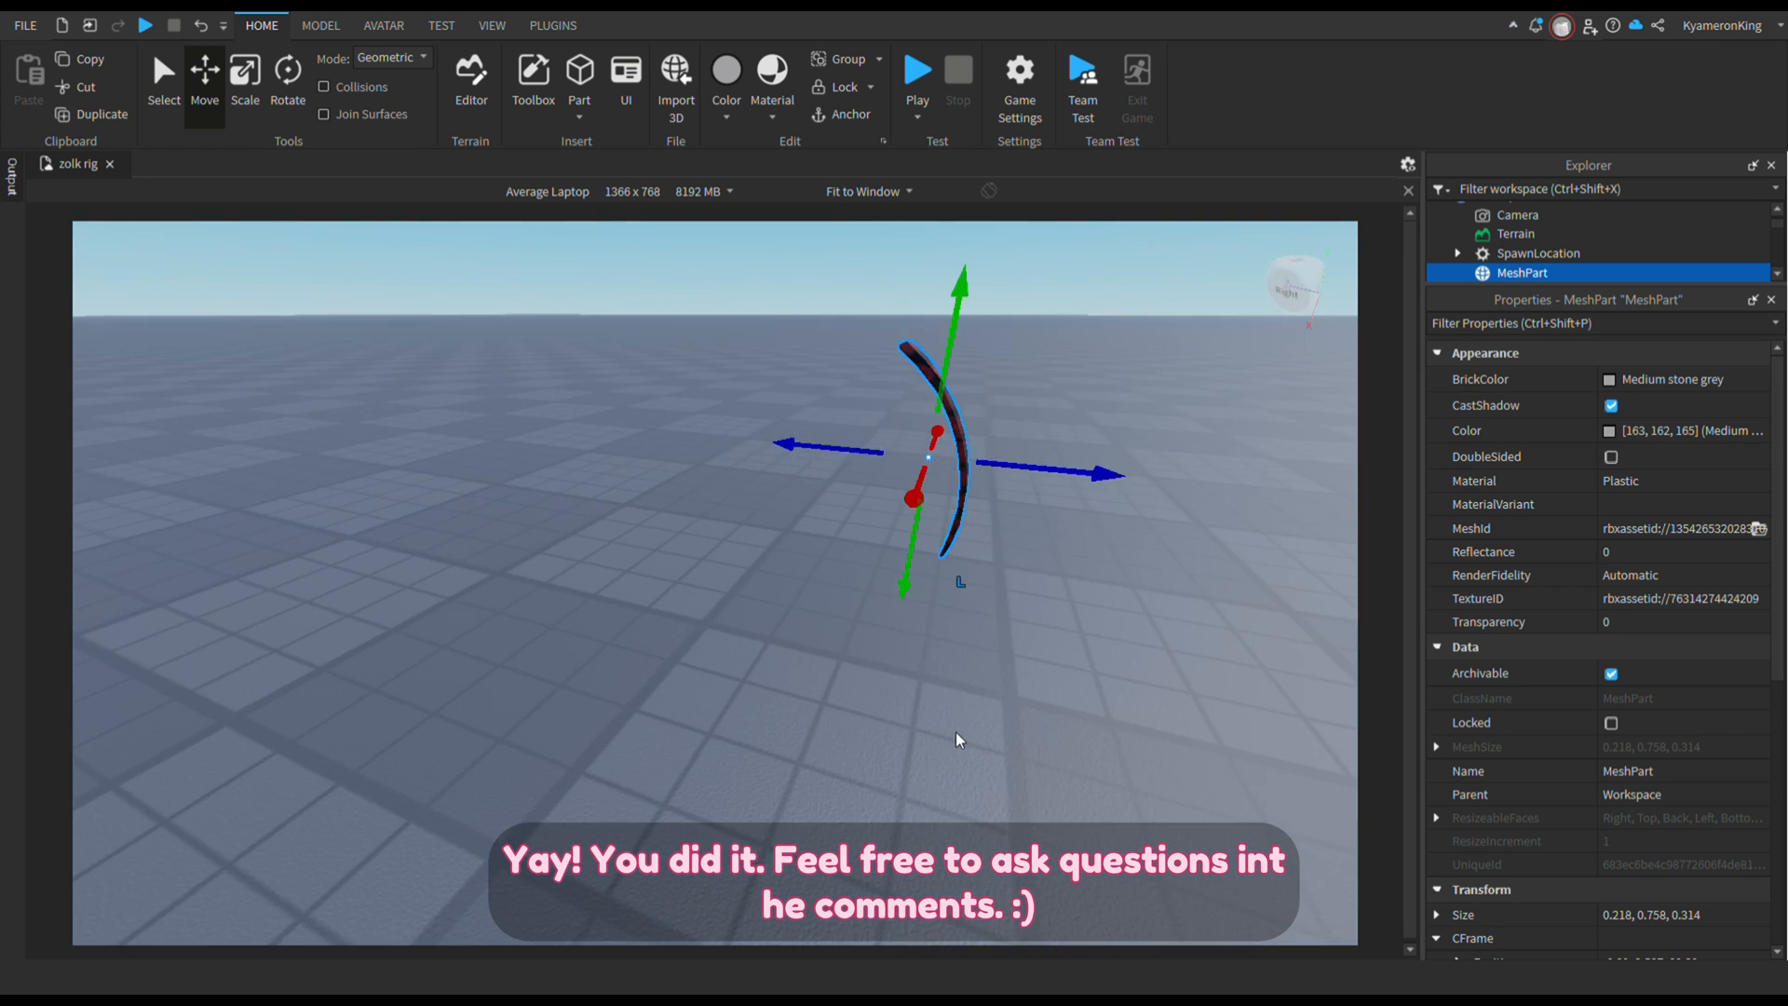